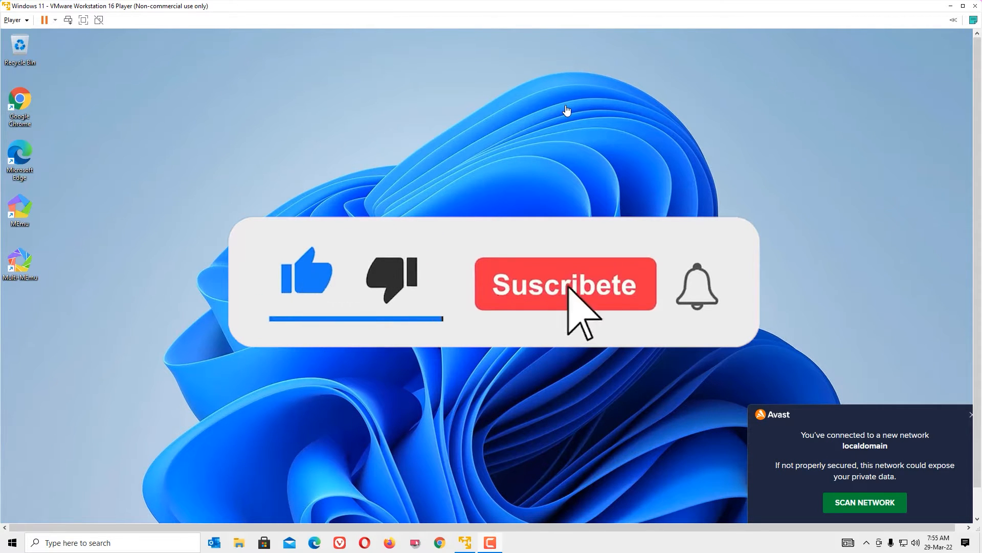
Step: Search Windows for "power" to find Power & sleep settings
left_click(561, 286)
type("power")
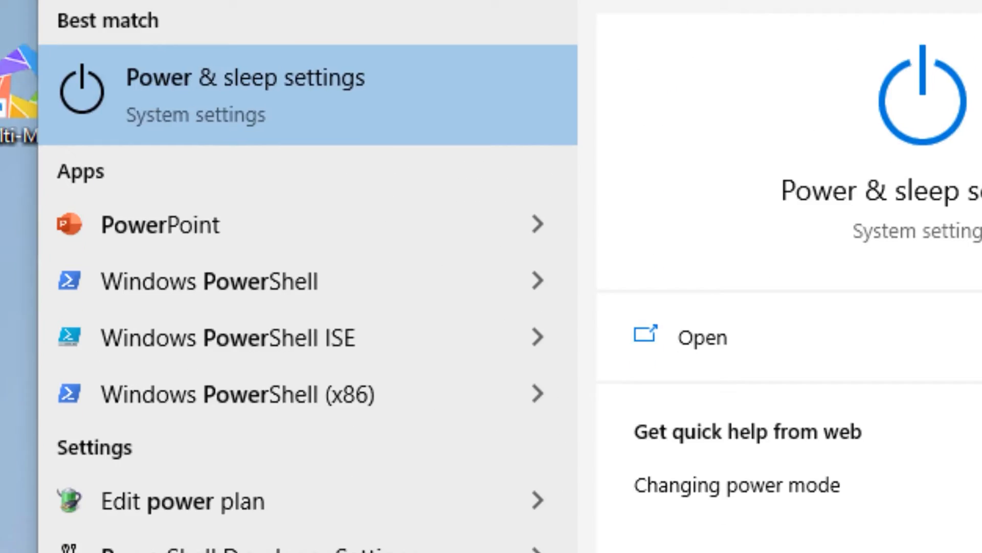
Step: Go from Power & sleep settings to the Control Panel Power Options plan list
left_click(243, 92)
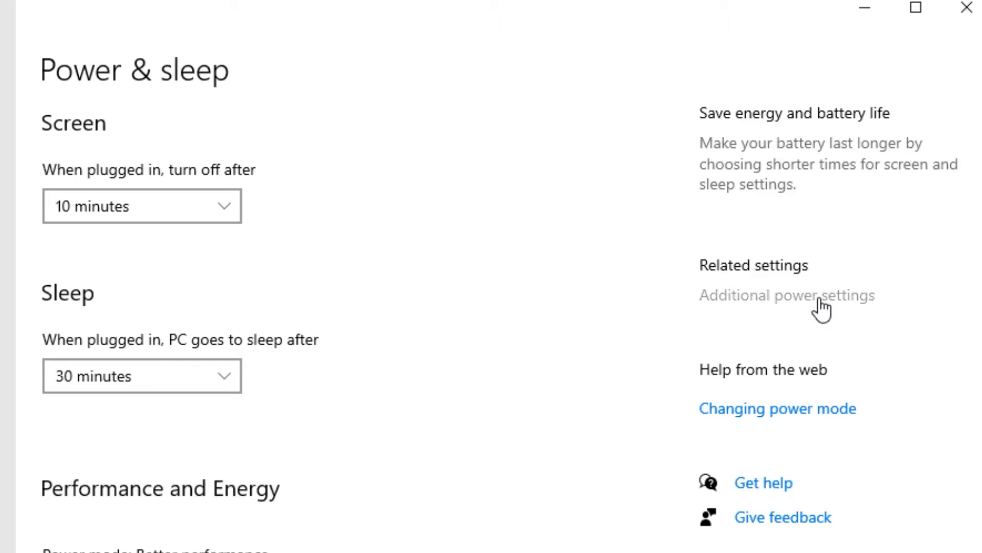
left_click(788, 296)
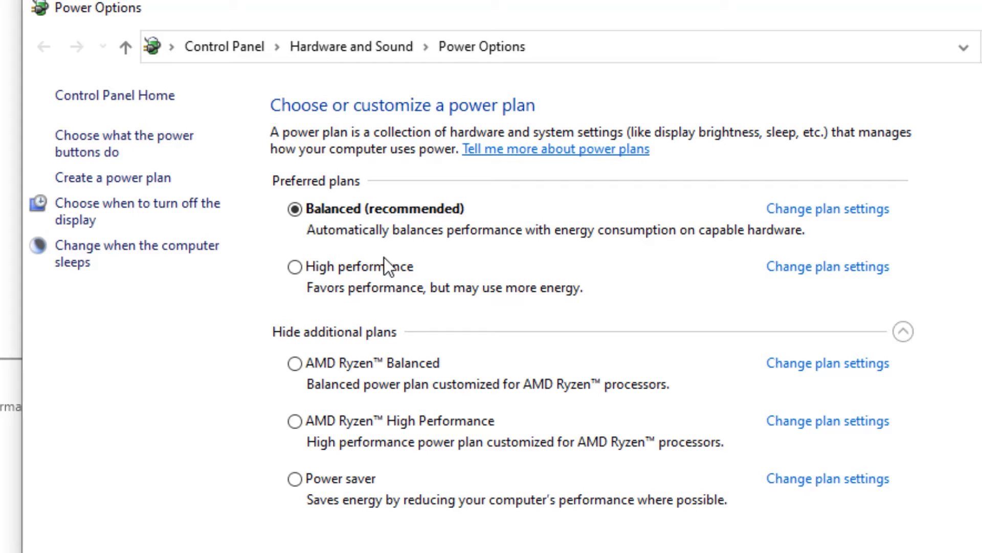
Step: Make High performance the active plan and open its advanced power settings
left_click(292, 266)
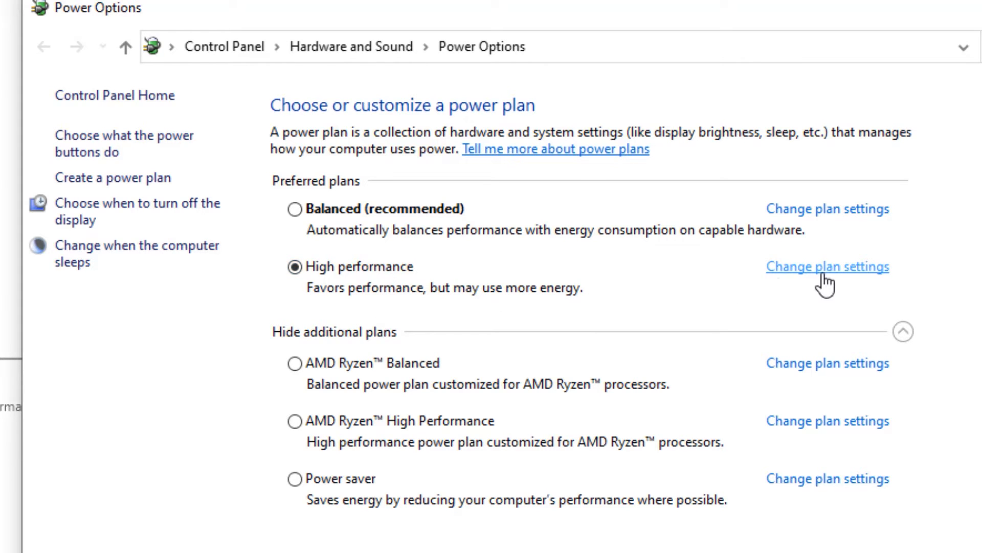
left_click(827, 267)
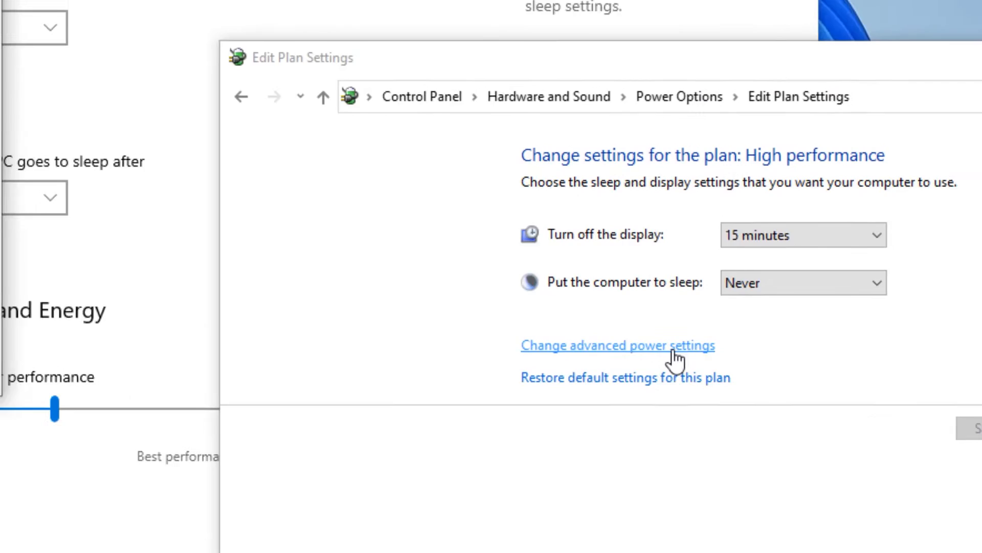
left_click(618, 346)
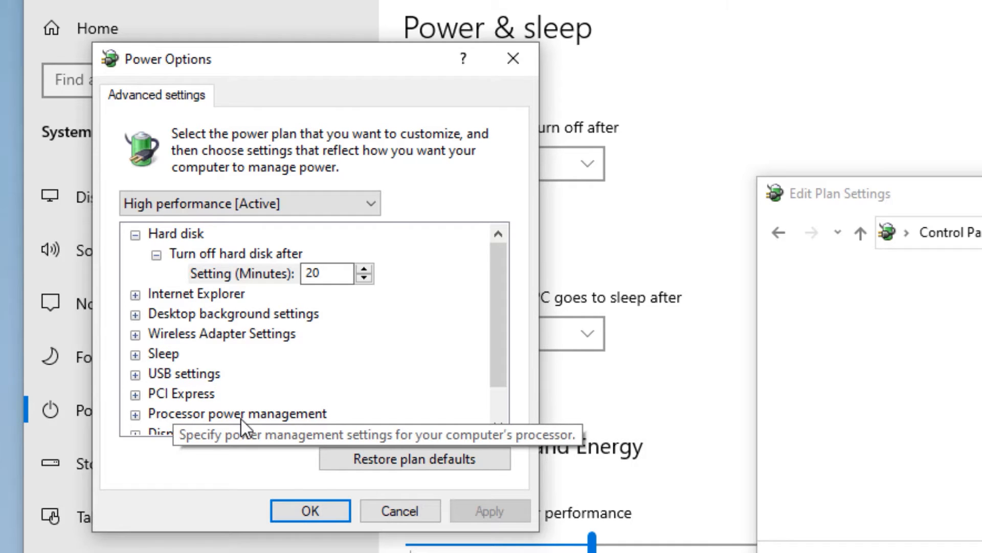
Step: Set minimum processor state to 0% under Processor power management, keeping maximum at 100%, and apply
left_click(135, 413)
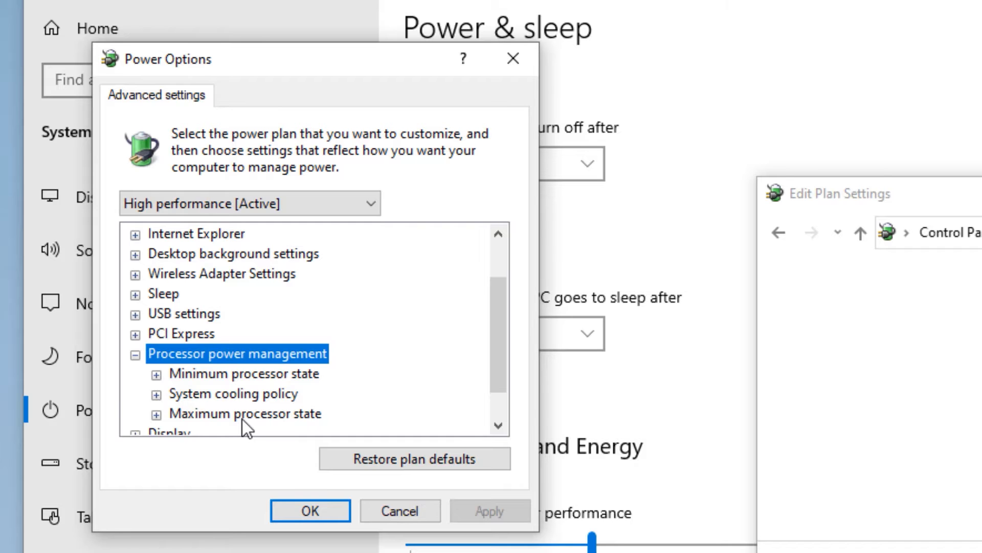
mouse_move(238, 451)
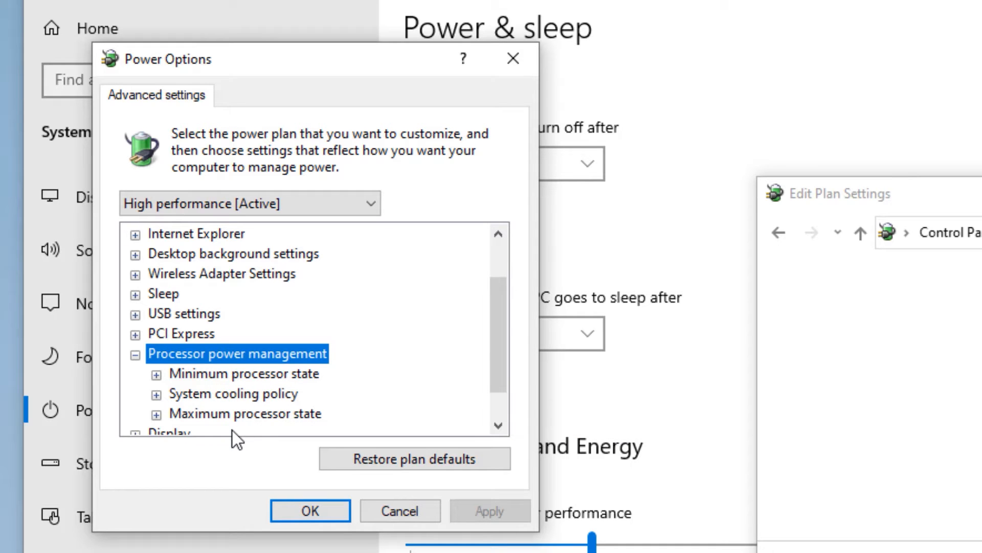
mouse_move(246, 388)
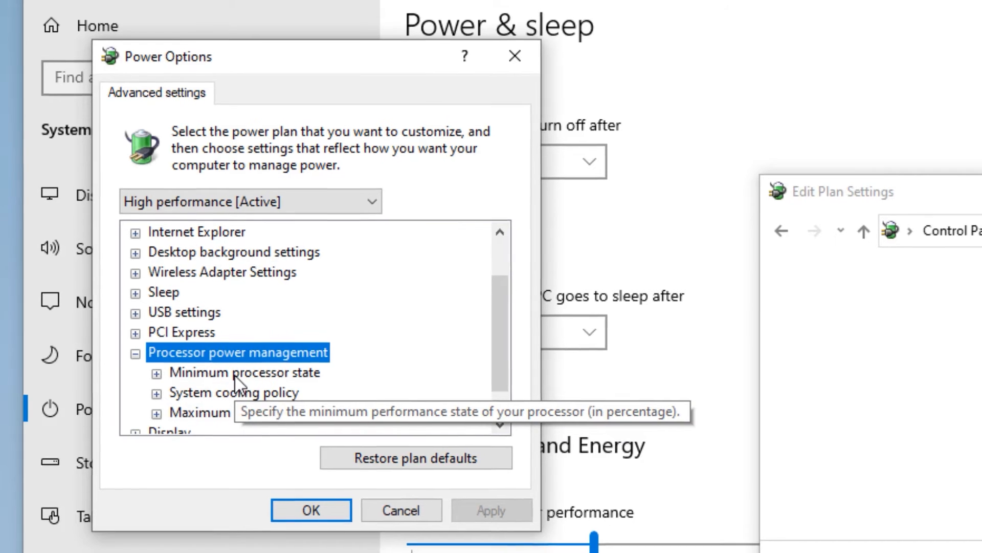
left_click(159, 372)
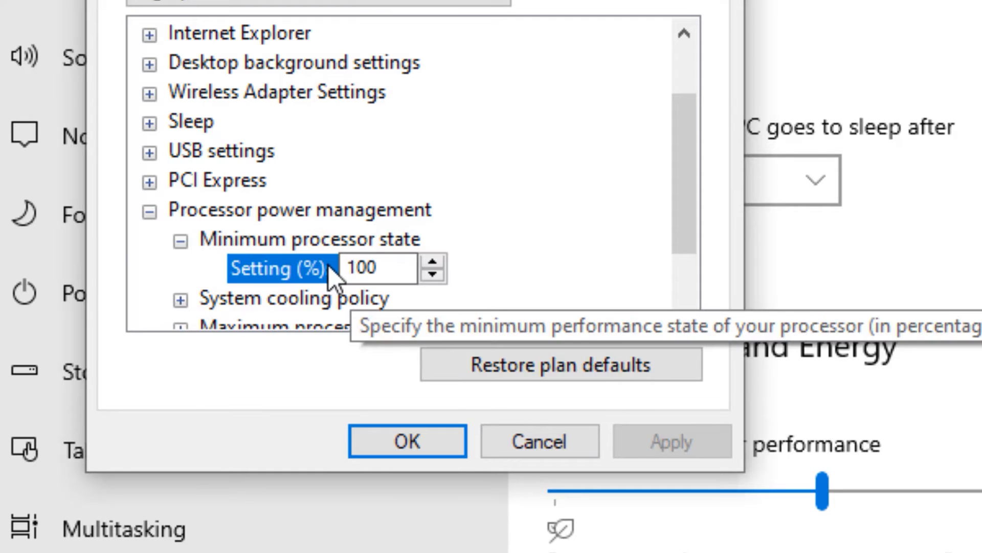
left_click(368, 267)
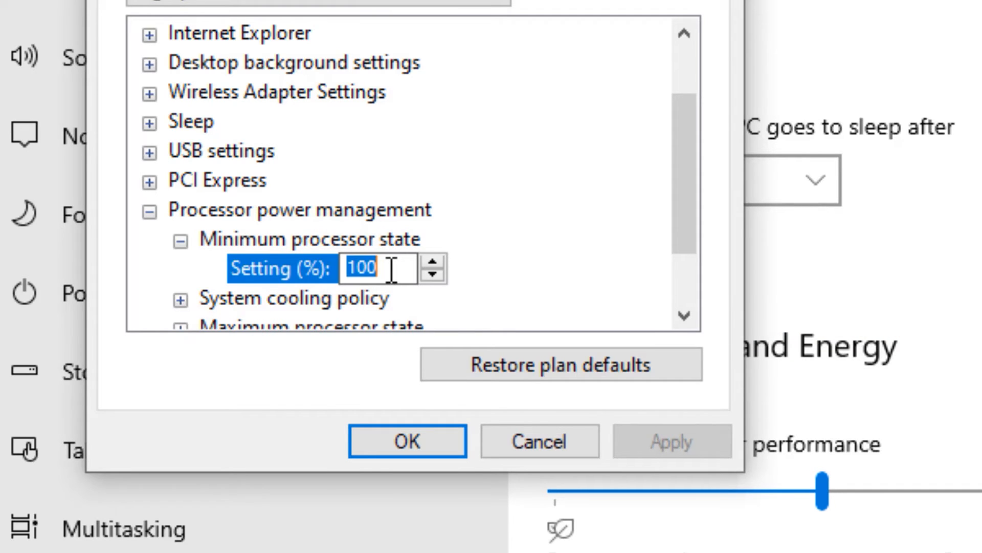
type("0%")
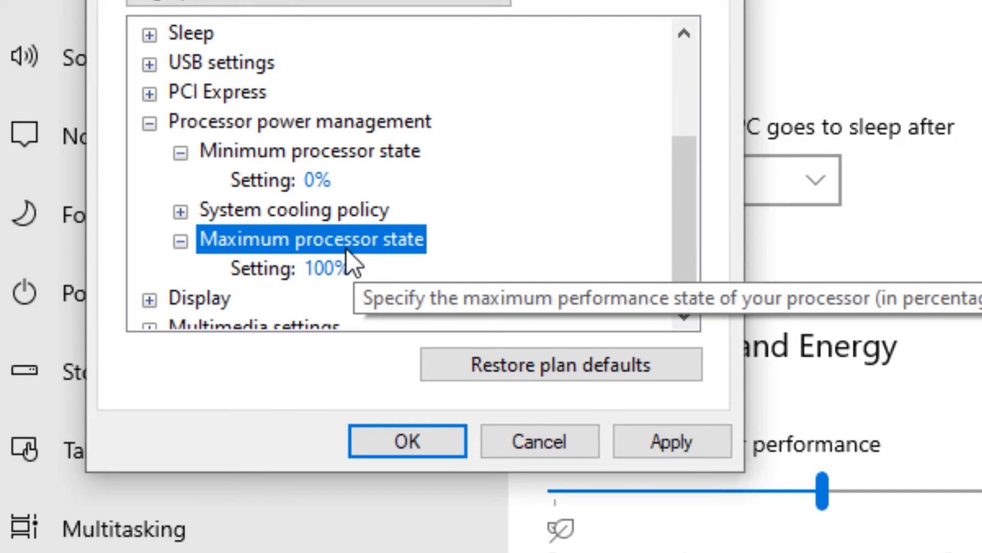
mouse_move(335, 300)
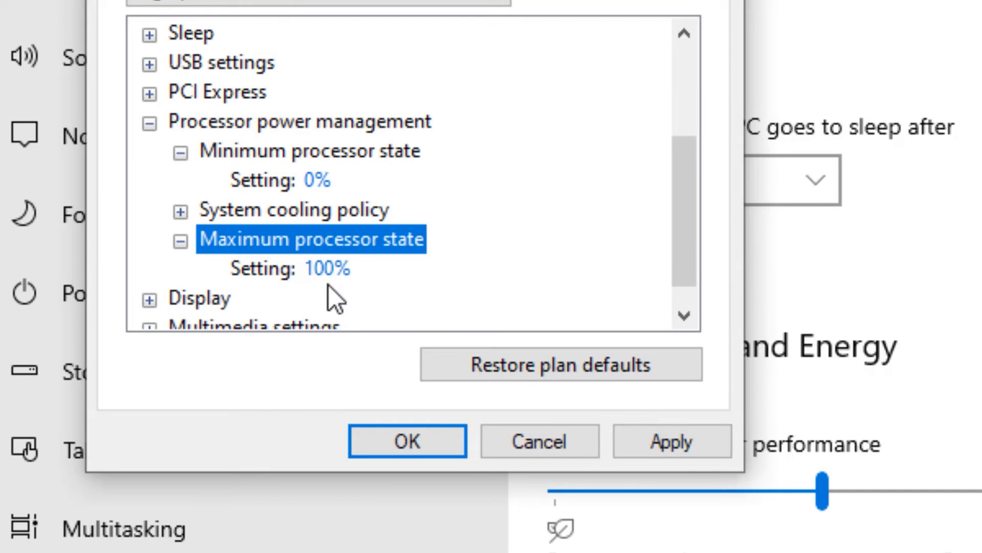
mouse_move(282, 164)
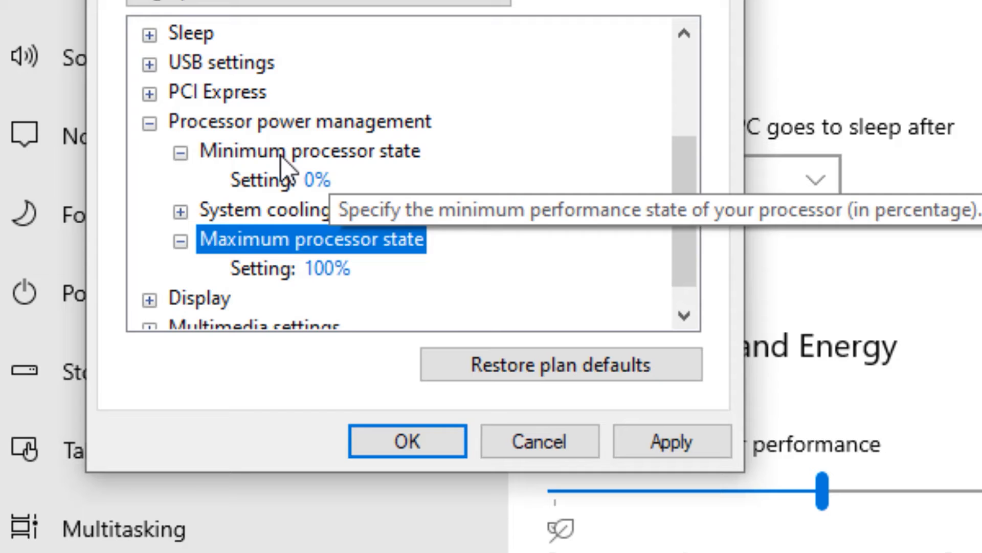
mouse_move(266, 312)
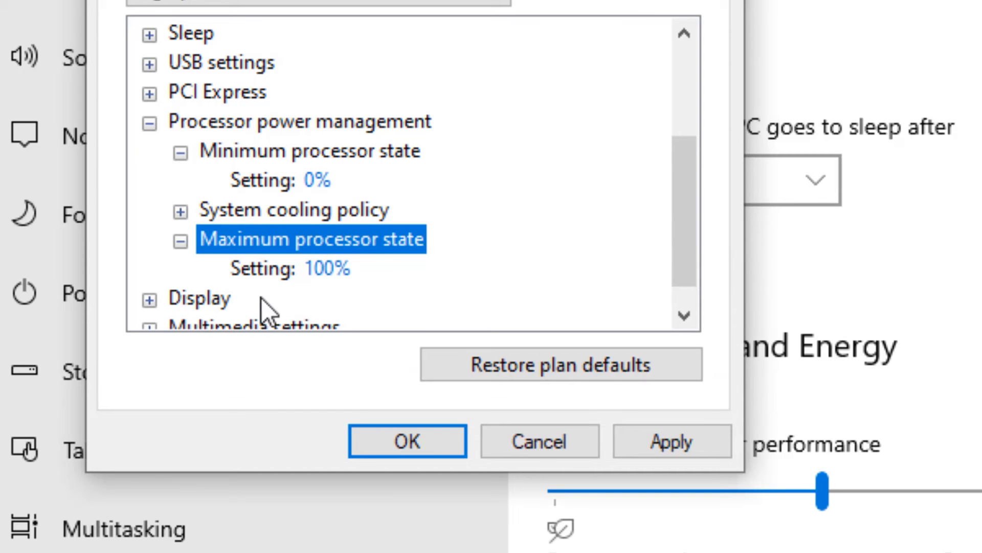
left_click(671, 454)
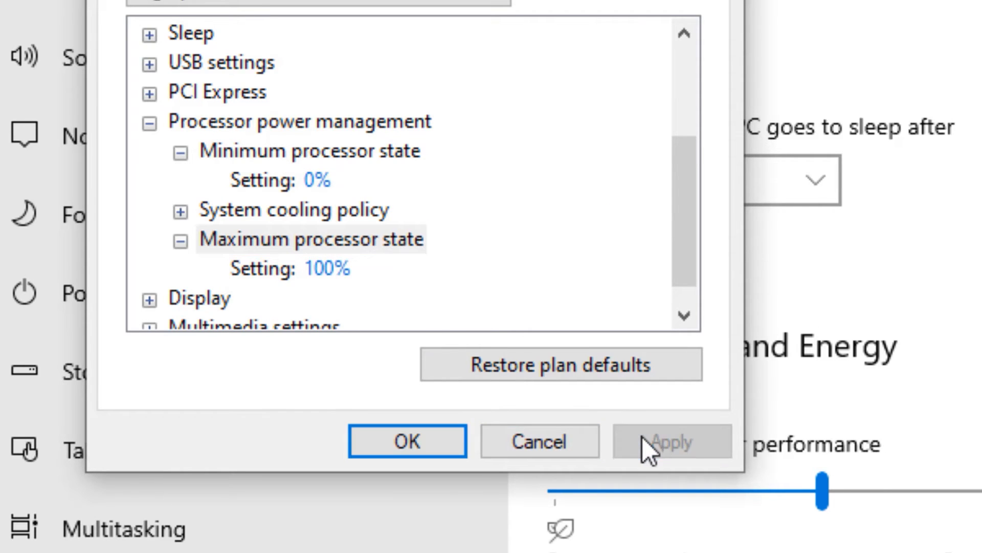
left_click(408, 441)
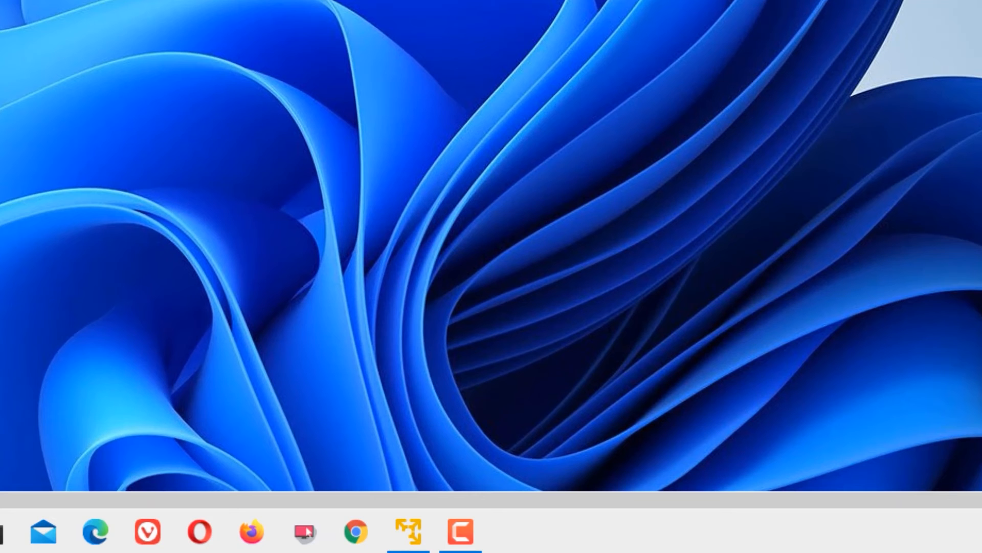
mouse_move(667, 529)
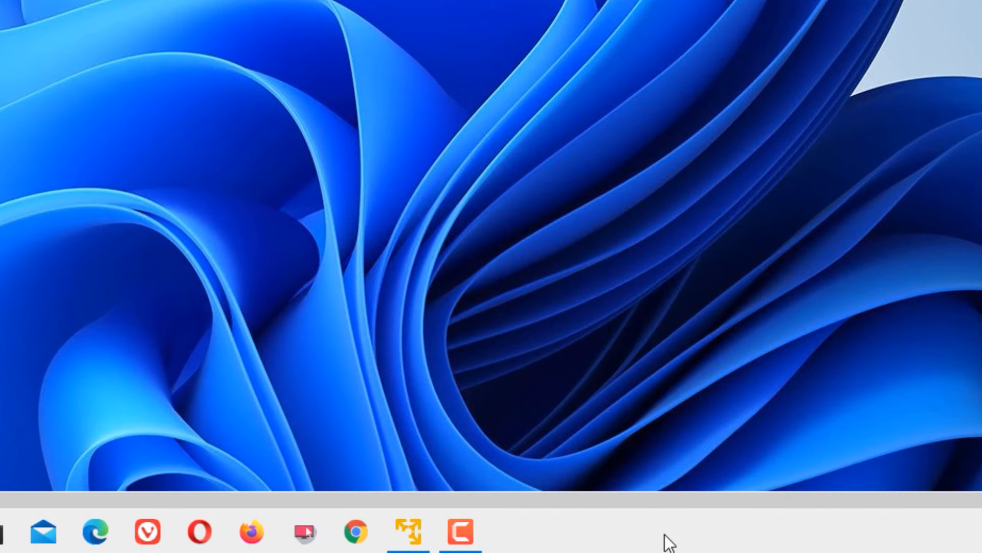
Step: Launch Task Manager from the taskbar's right-click menu
right_click(668, 547)
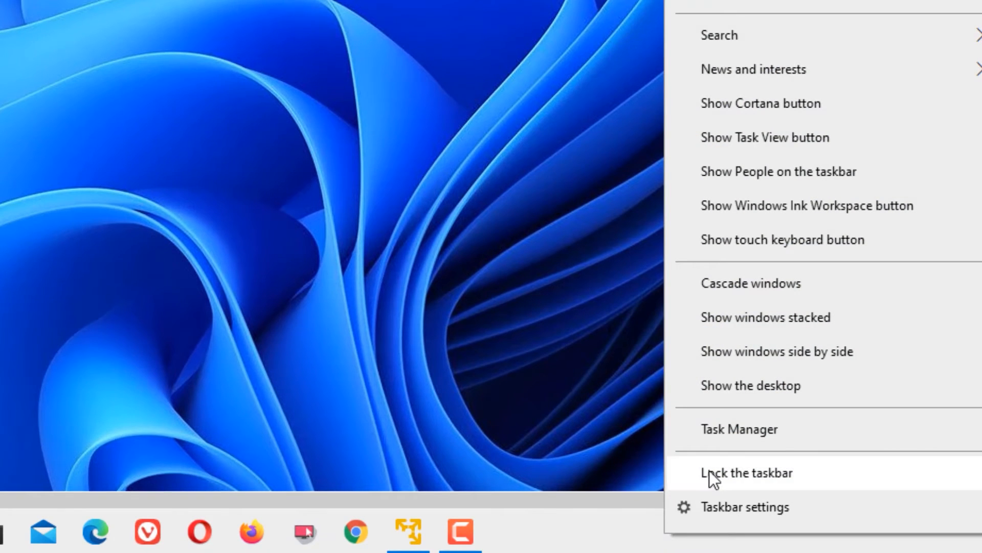
left_click(740, 429)
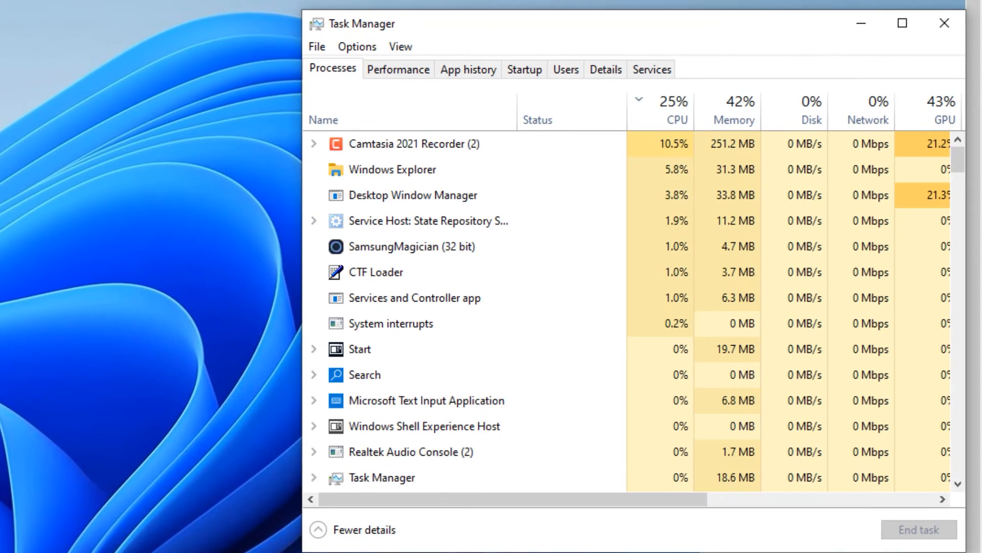
Step: Show Task Manager's startup apps sorted by status, enabled ones first
left_click(524, 70)
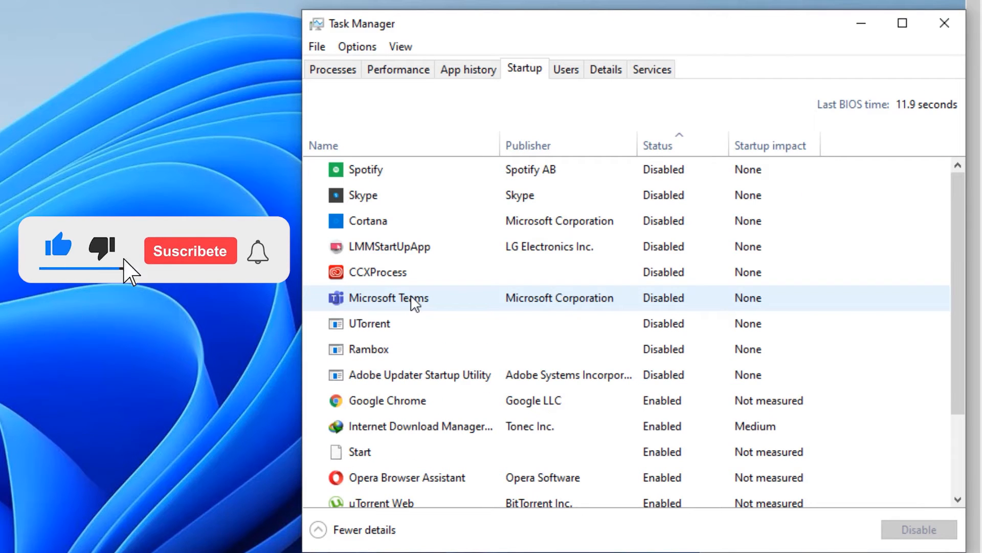
left_click(191, 251)
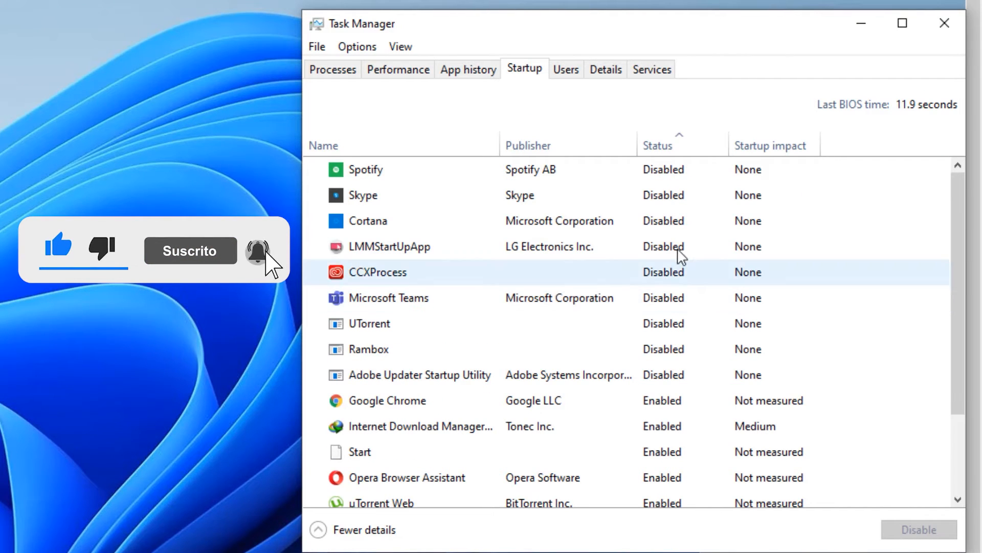
left_click(664, 146)
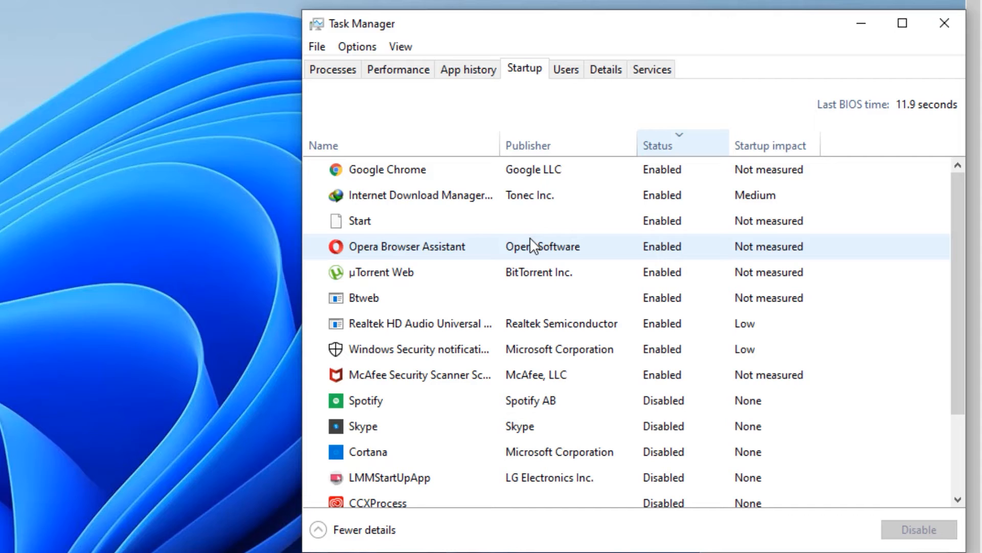
Step: Disable Opera Browser Assistant and μTorrent Web at startup, then close Task Manager
right_click(426, 254)
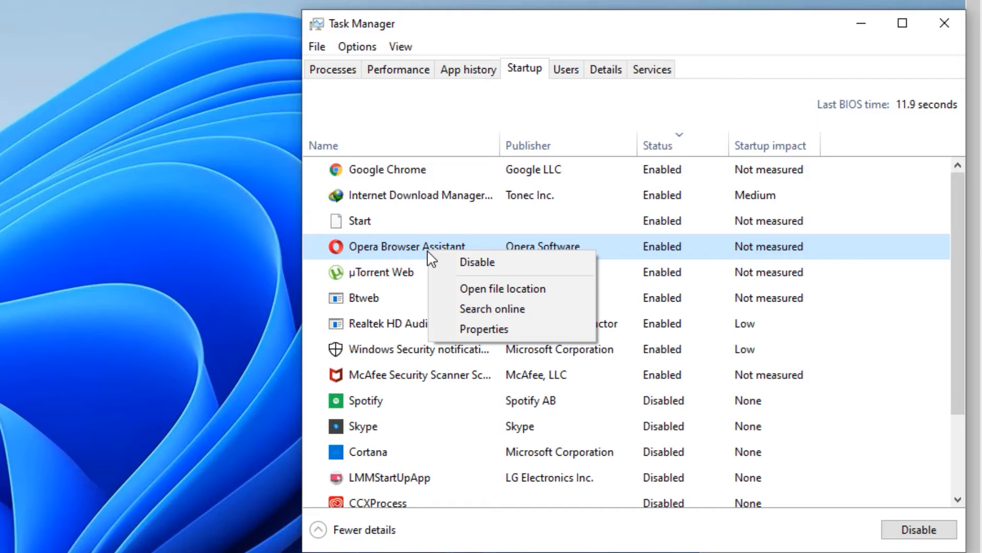
left_click(476, 262)
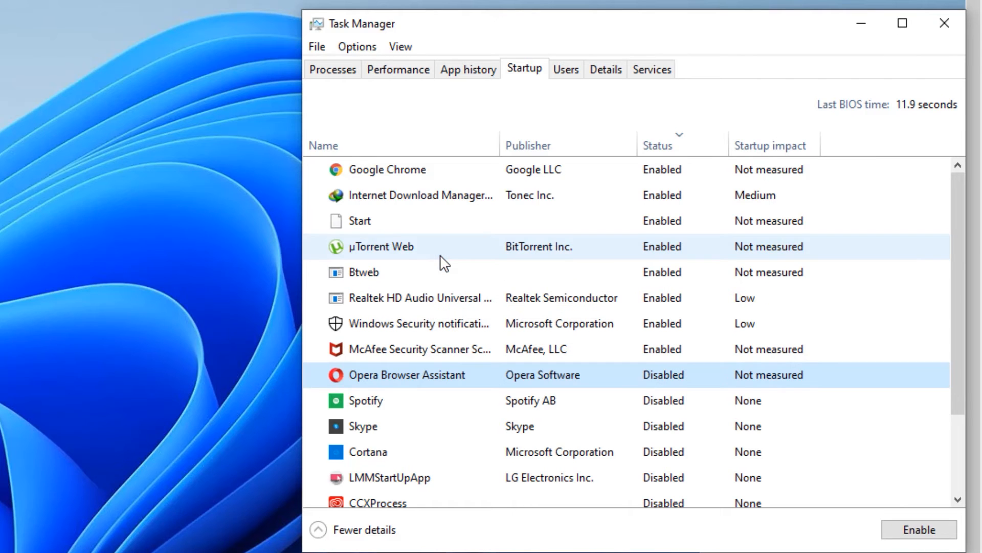
right_click(378, 272)
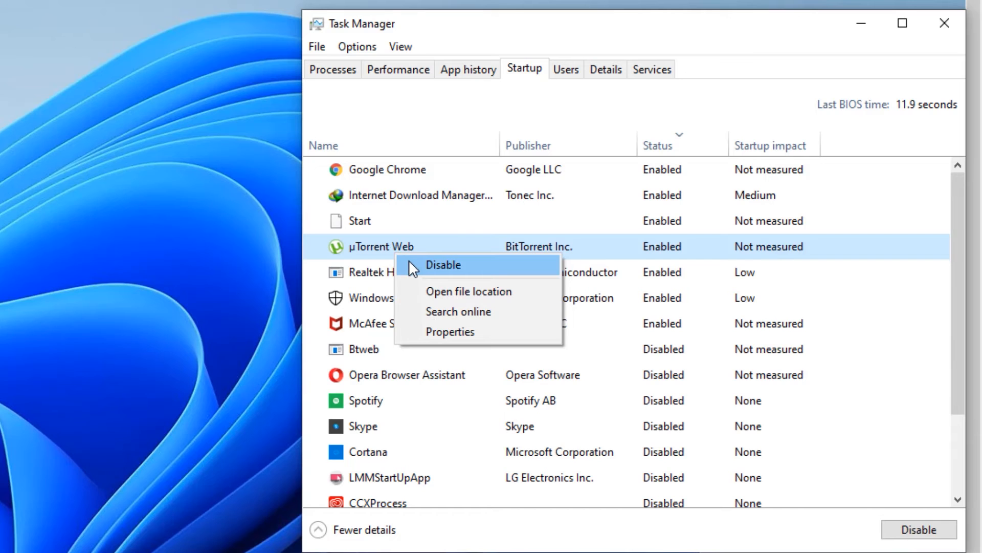
left_click(443, 265)
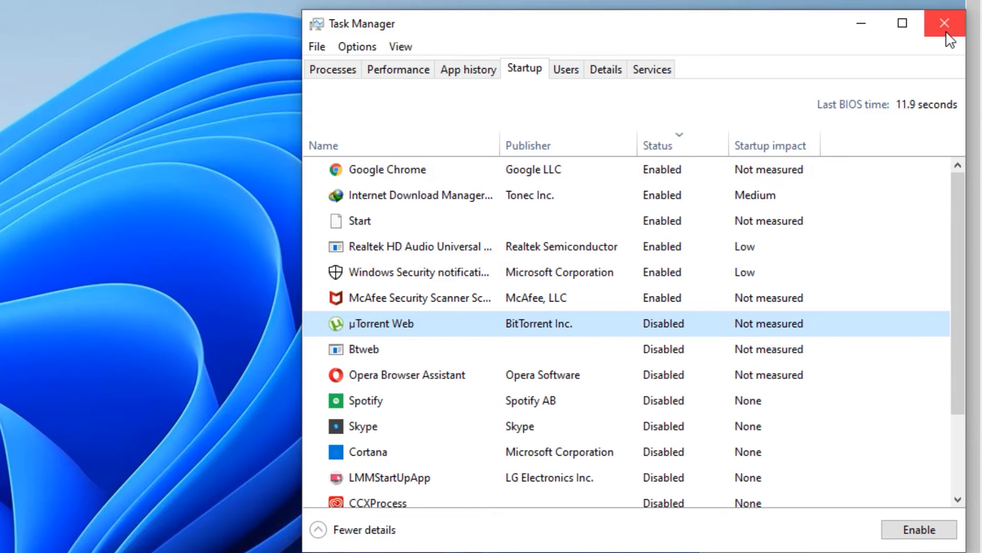
left_click(932, 23)
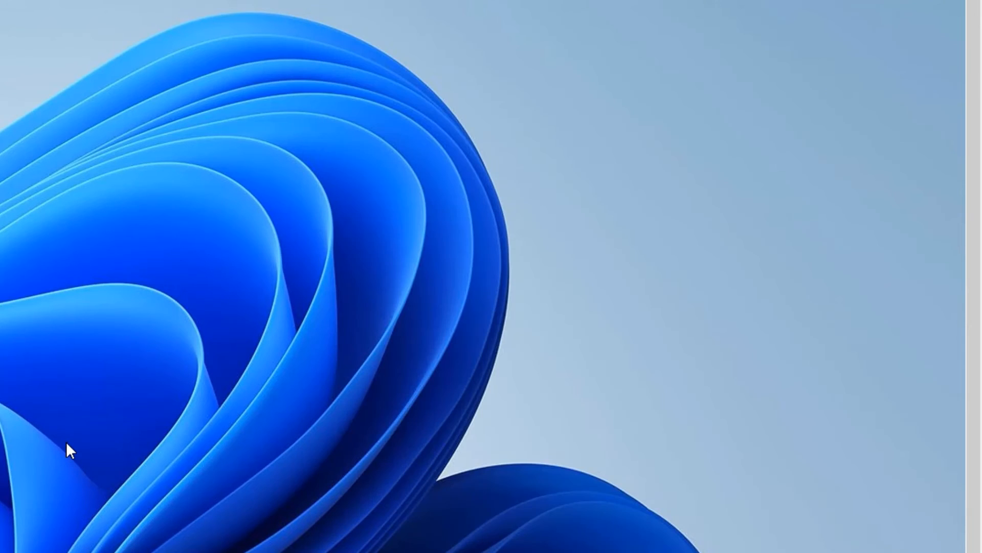